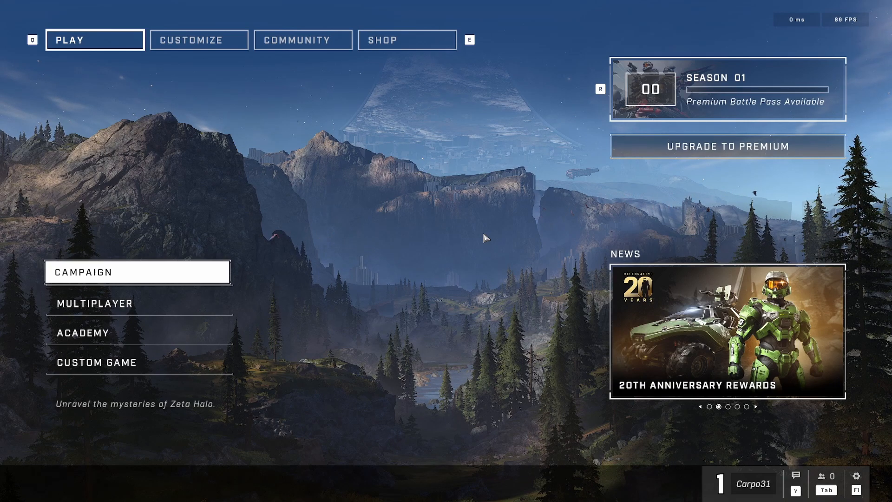
mouse_move(446, 280)
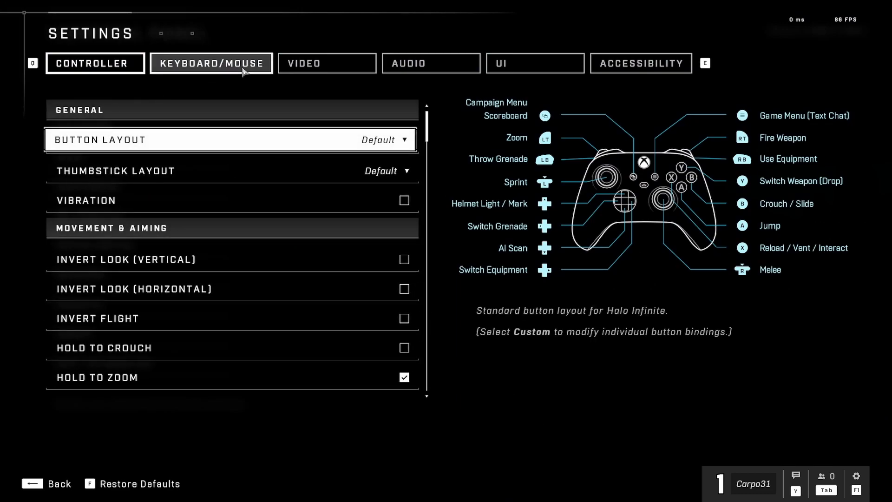
- Show the Video settings and set Field of View to 100°
click(326, 63)
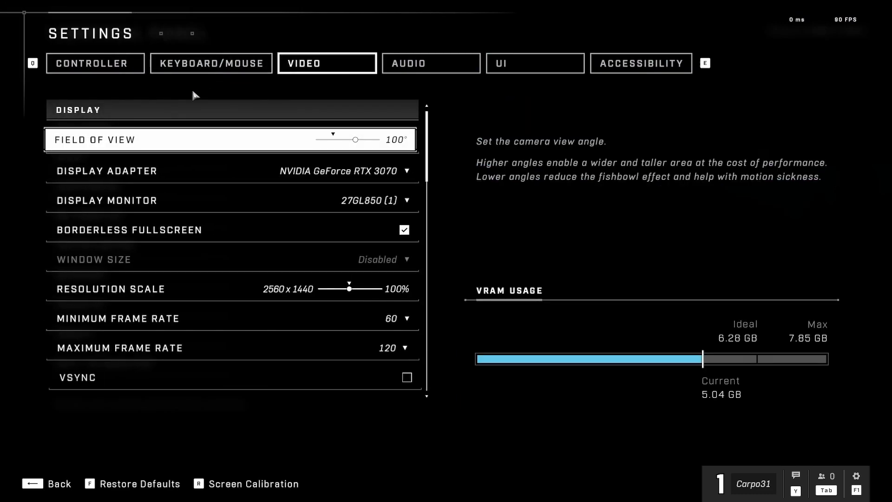
mouse_move(339, 144)
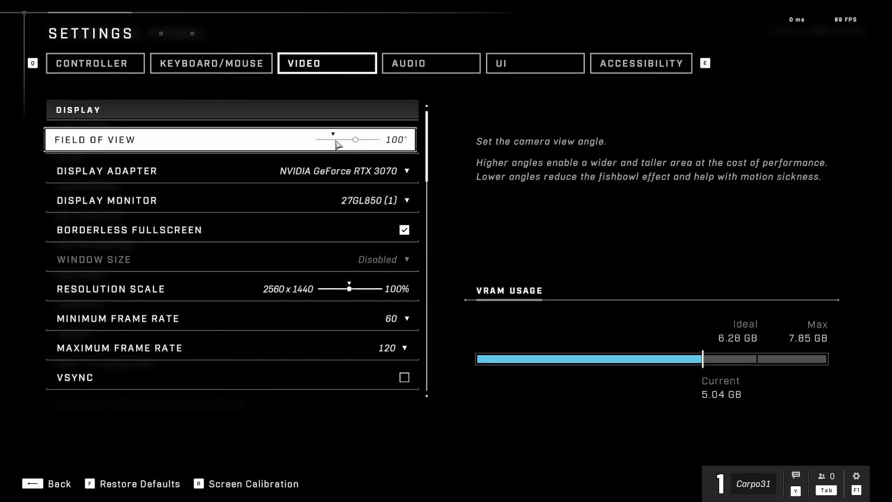
drag(354, 140, 367, 139)
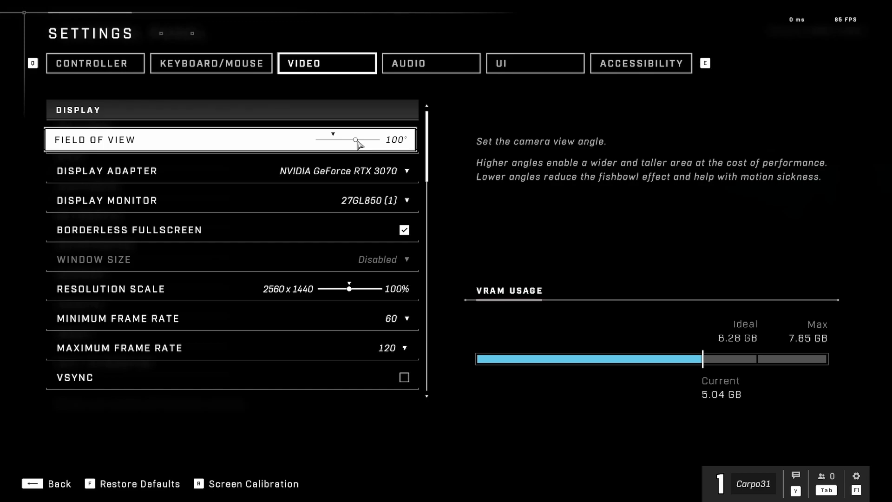
mouse_move(351, 142)
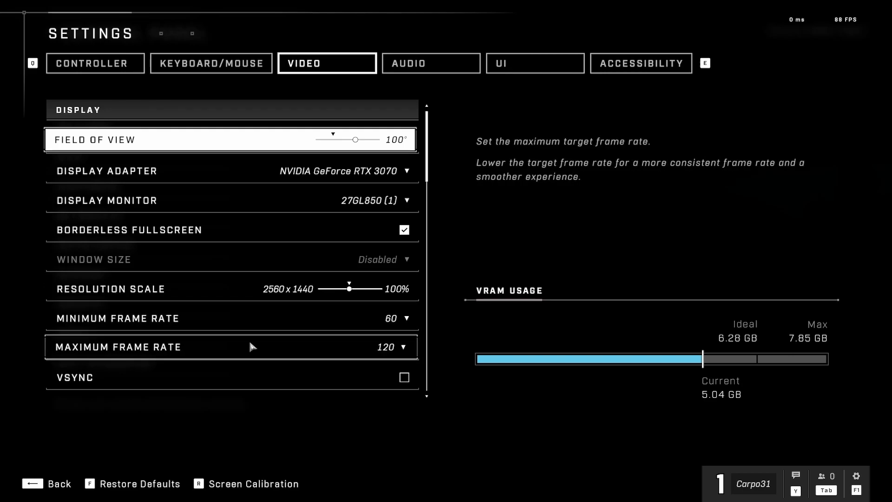
mouse_move(249, 347)
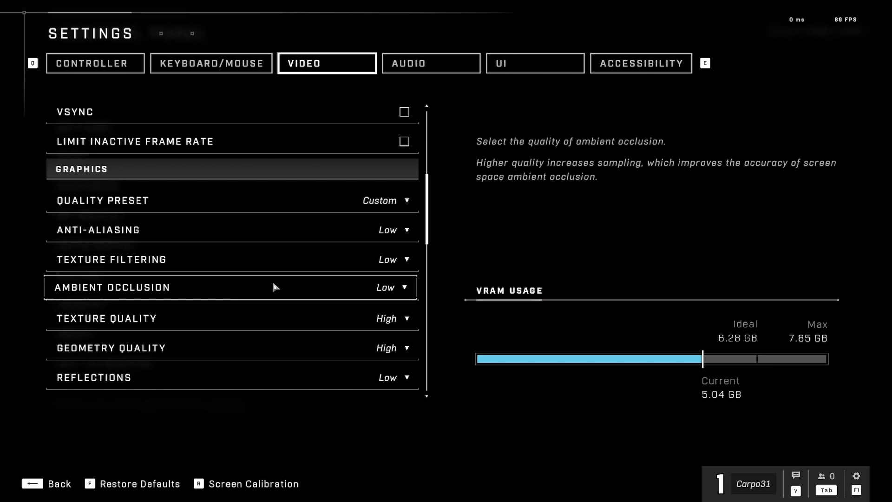
mouse_move(279, 341)
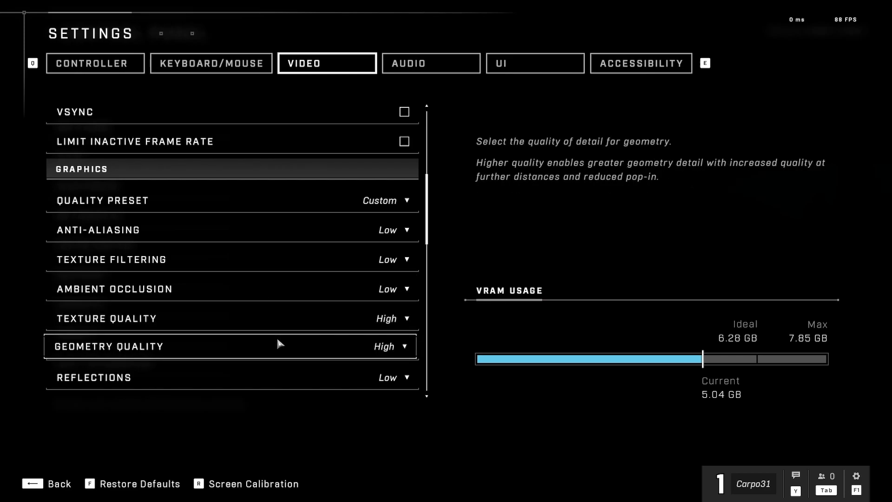
- Scroll through the Graphics list reviewing shadows, lighting, fog, clouds, ground cover, effects, decals and terrain at Low, animation Auto
scroll(down, 3)
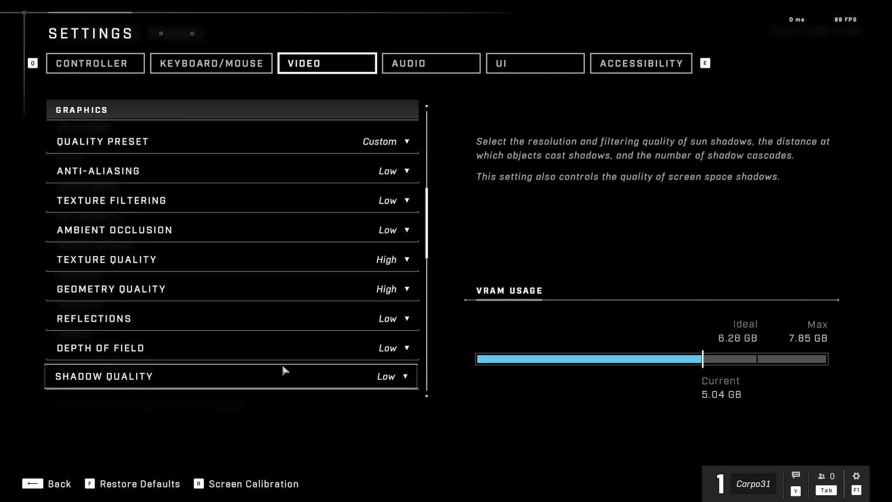
scroll(down, 3)
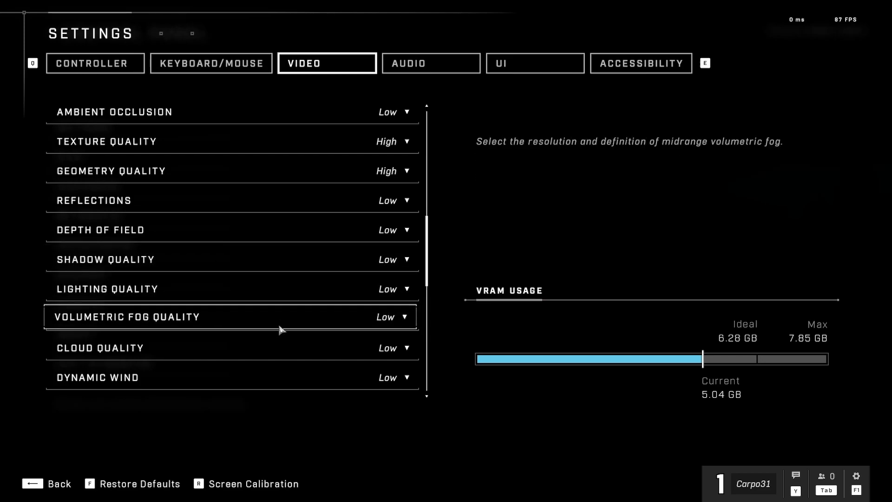
scroll(down, 3)
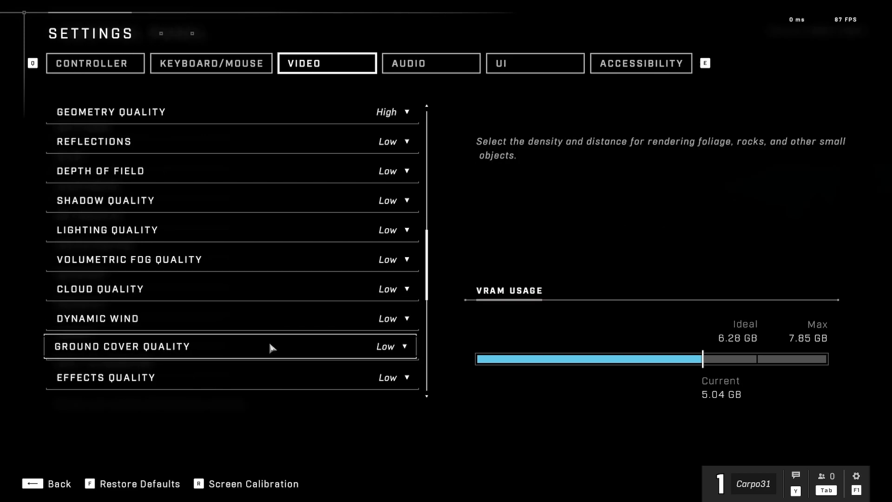
scroll(down, 3)
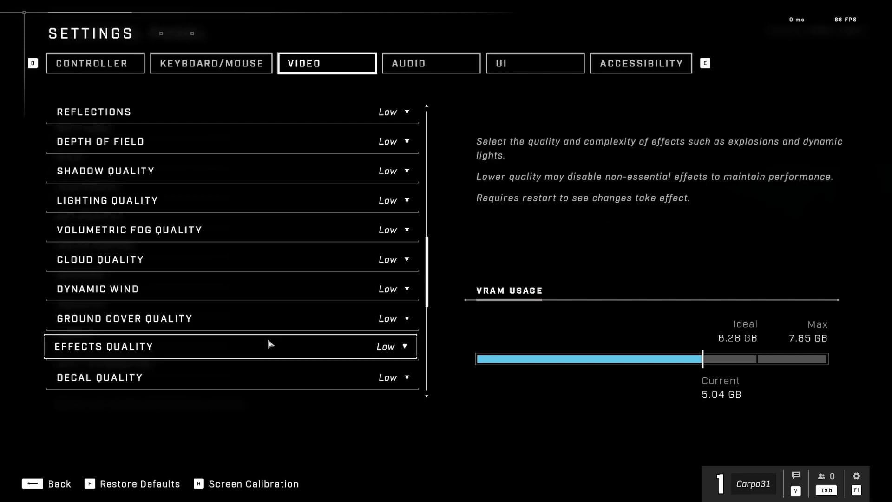
scroll(down, 3)
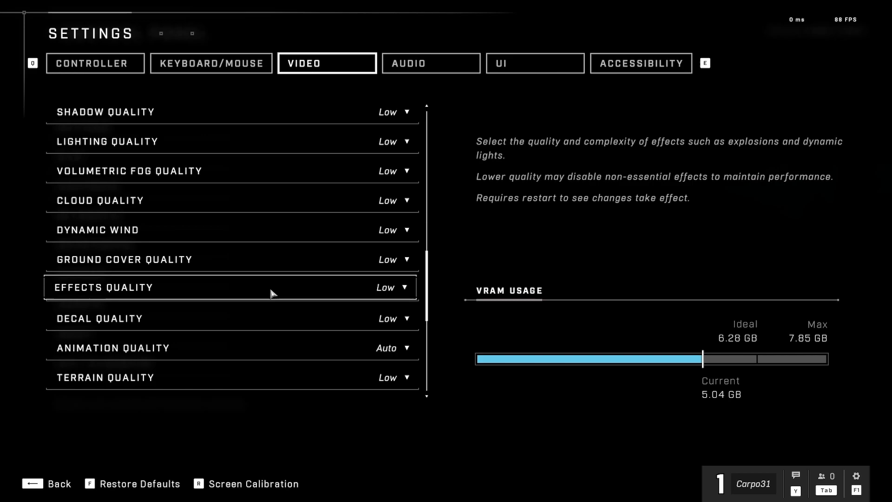
mouse_move(236, 290)
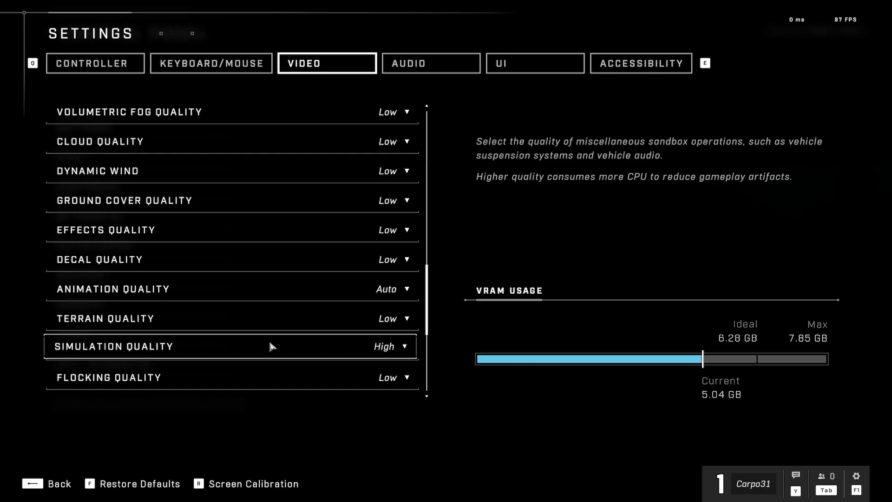
- Scroll to Simulation High, Flocking Low and the Sensory section with async compute off, screen shake 0%, sharpening 60%
scroll(down, 3)
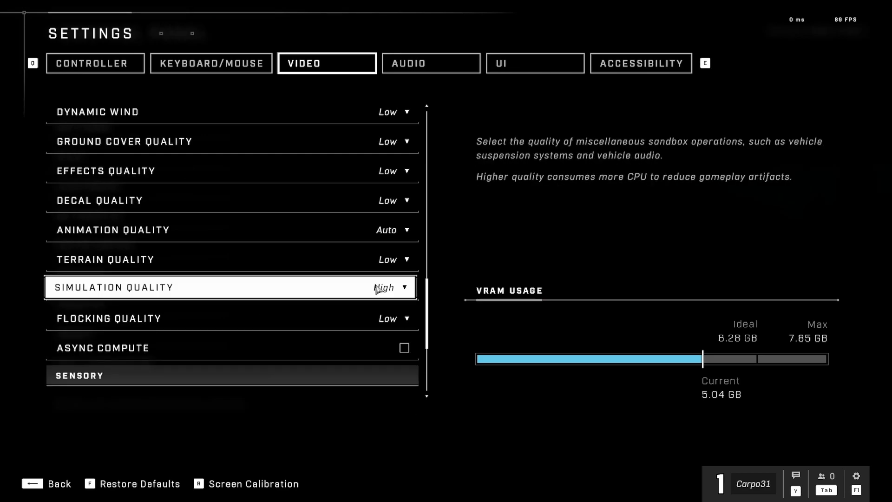
mouse_move(277, 292)
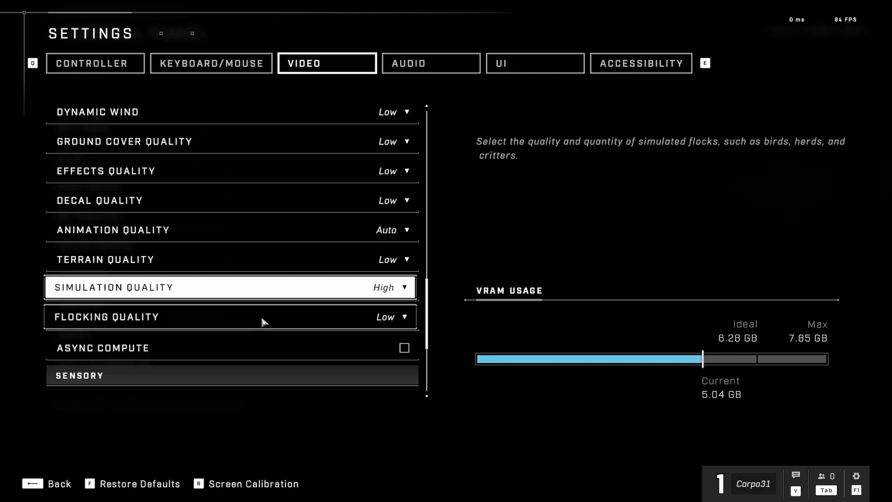
scroll(down, 3)
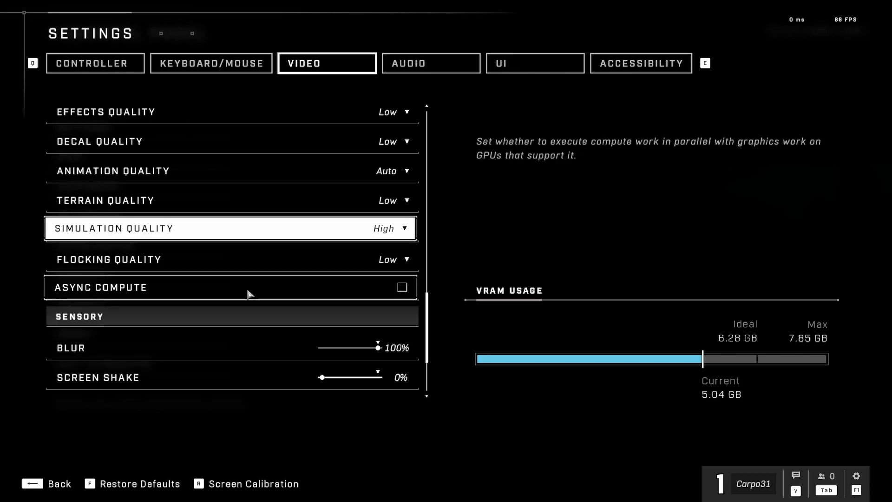
scroll(down, 3)
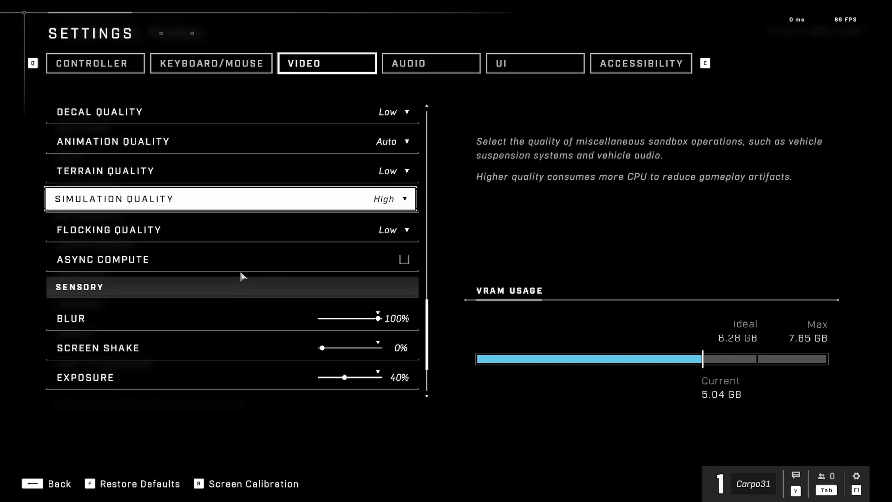
scroll(down, 3)
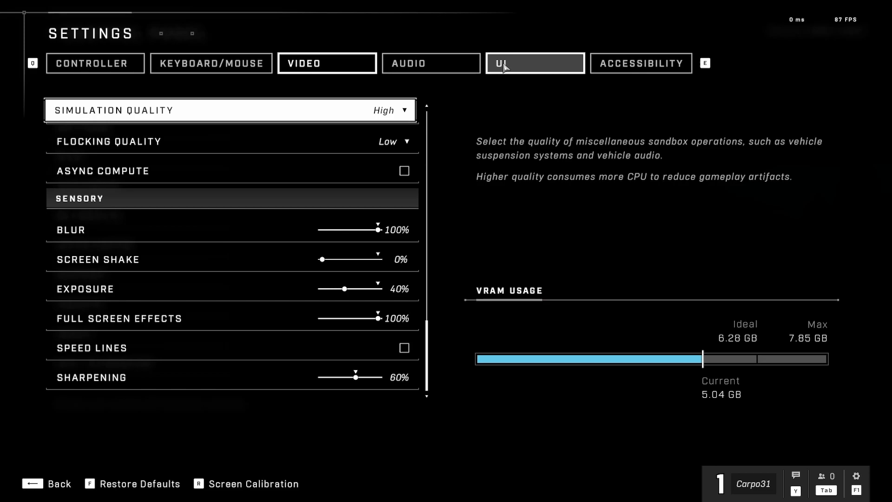
- In the UI settings, scroll to the FPS Counter option so it is enabled
click(534, 63)
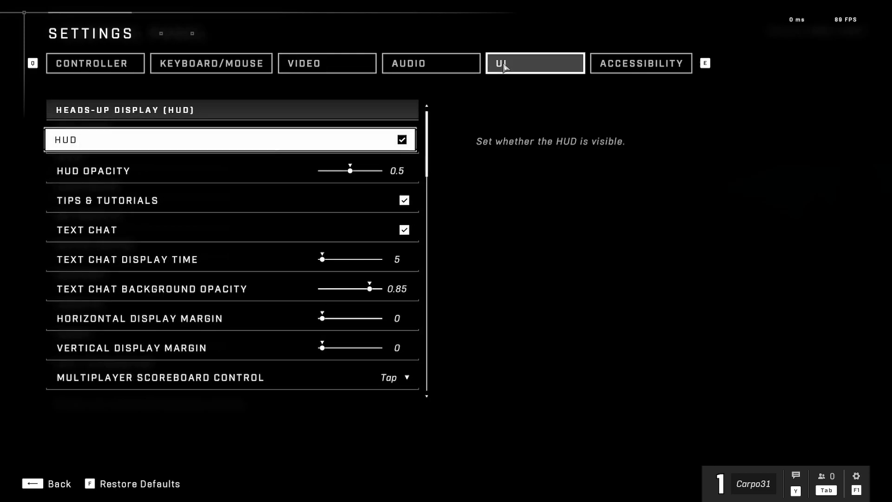
mouse_move(242, 147)
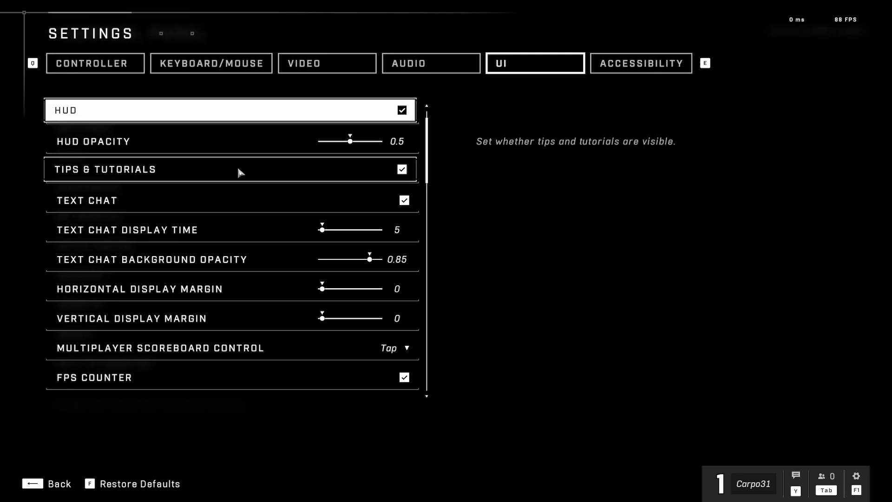
scroll(down, 3)
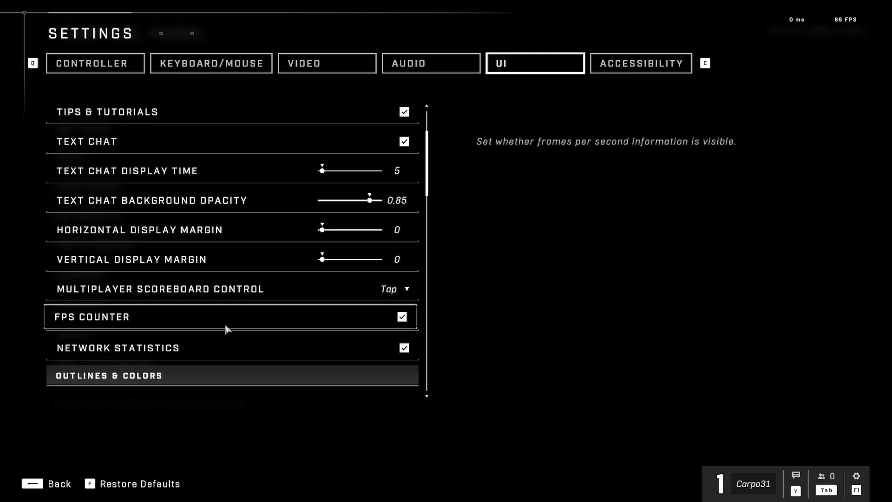
scroll(down, 3)
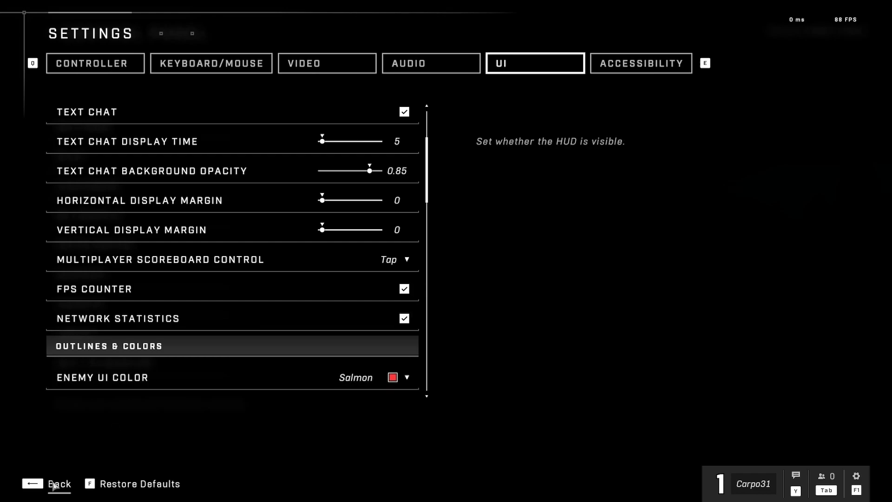
- Leave the settings and return to the main menu's Play page
click(59, 483)
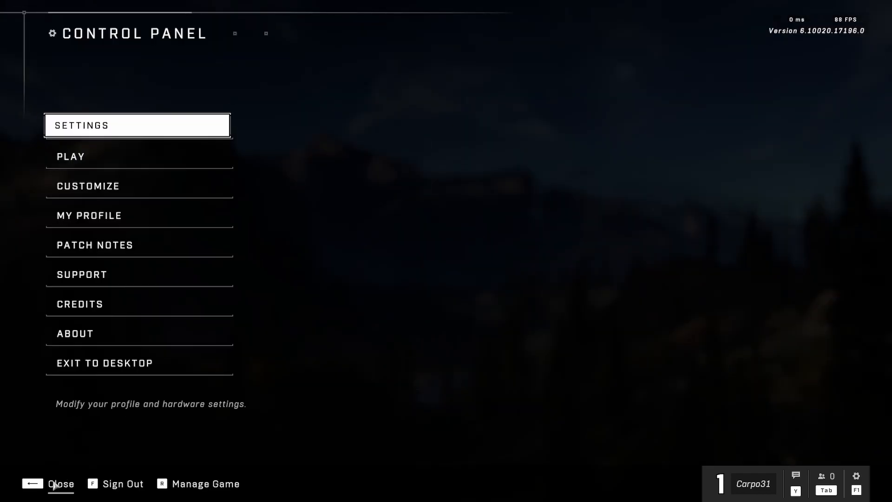
click(54, 484)
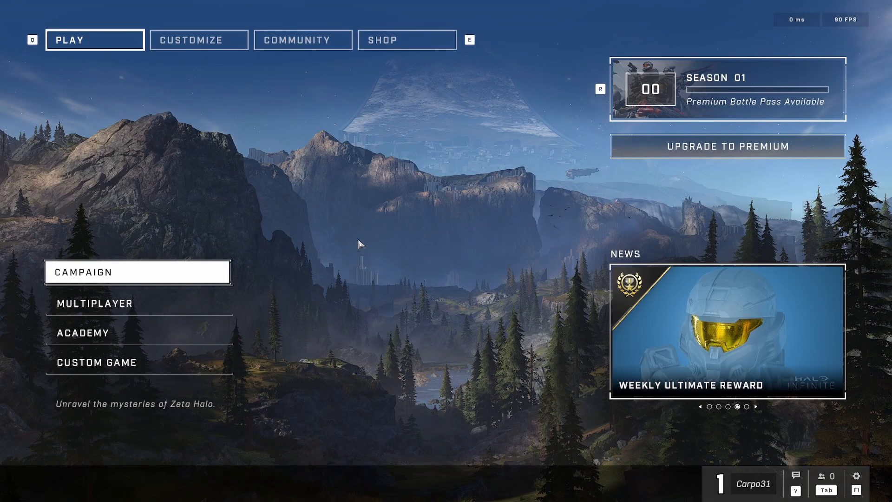